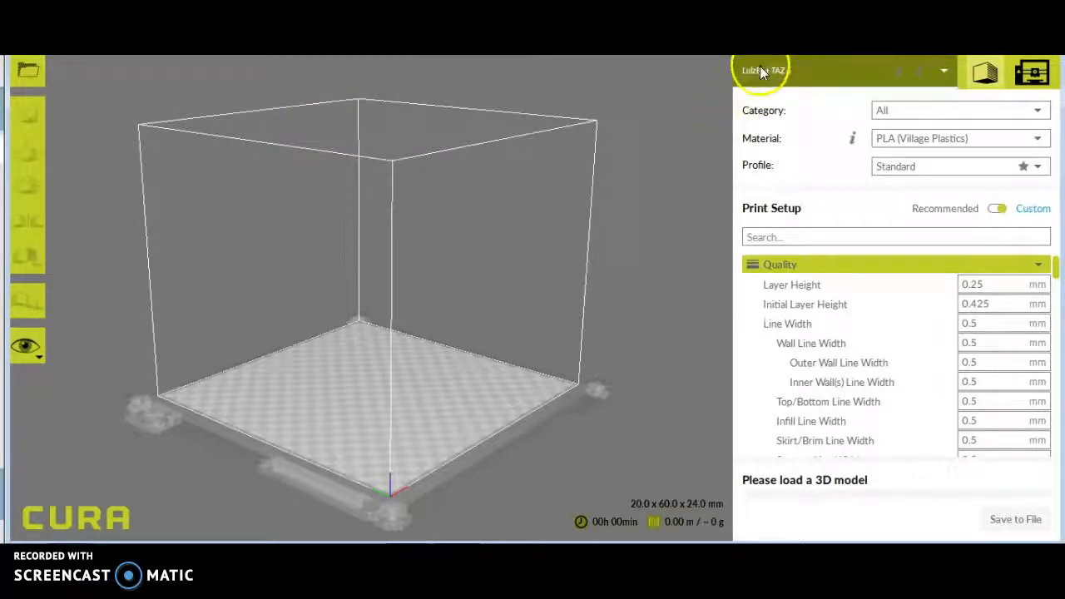
{"action": "mouse_move", "coordinate": [763, 70]}
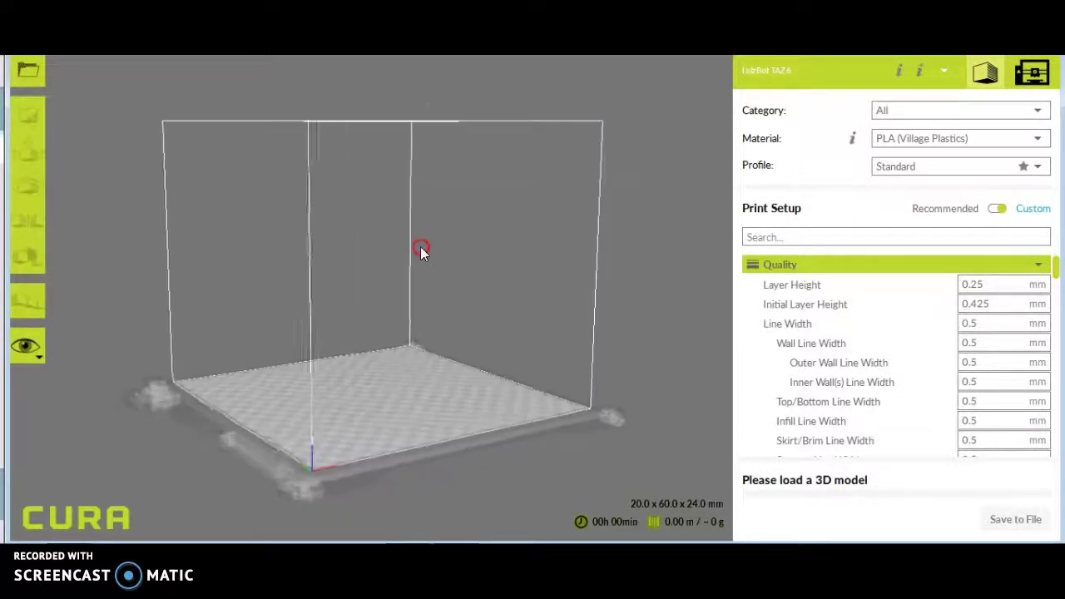
Orbit Cura's empty build volume to view the plate from several angles.
{"action": "left_click_drag", "start_coordinate": [422, 251], "coordinate": [389, 265]}
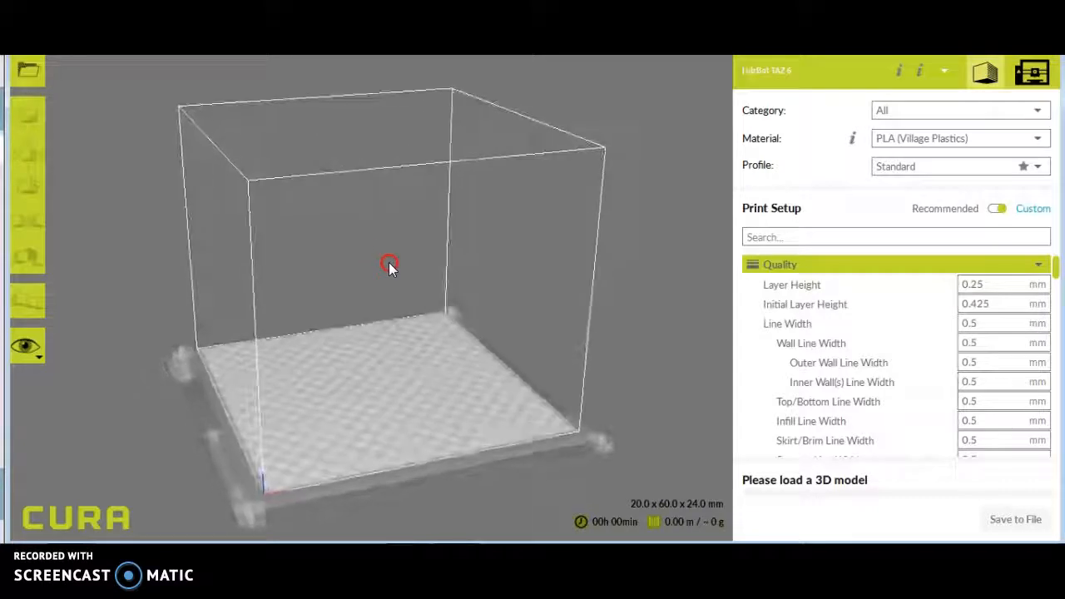
{"action": "left_click_drag", "start_coordinate": [391, 266], "coordinate": [399, 265]}
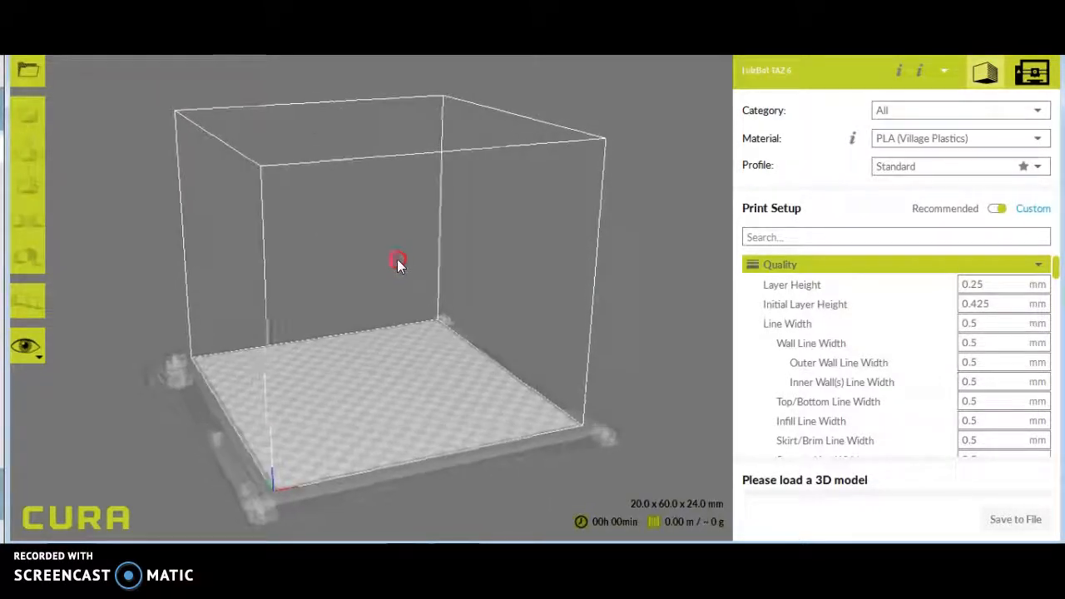
{"action": "left_click_drag", "start_coordinate": [397, 260], "coordinate": [559, 258]}
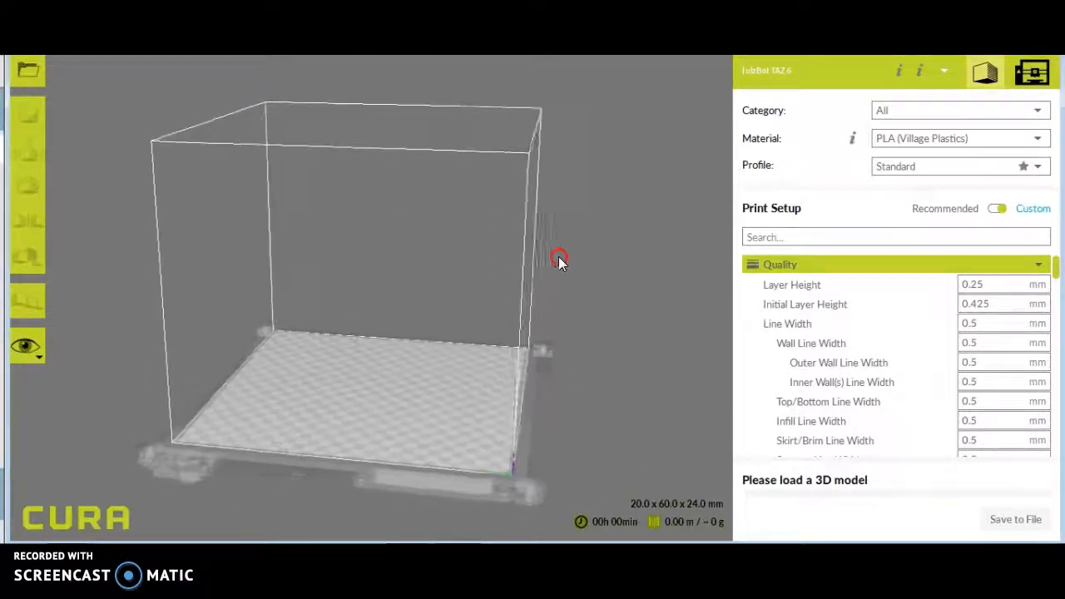
{"action": "left_click_drag", "start_coordinate": [559, 256], "coordinate": [616, 259]}
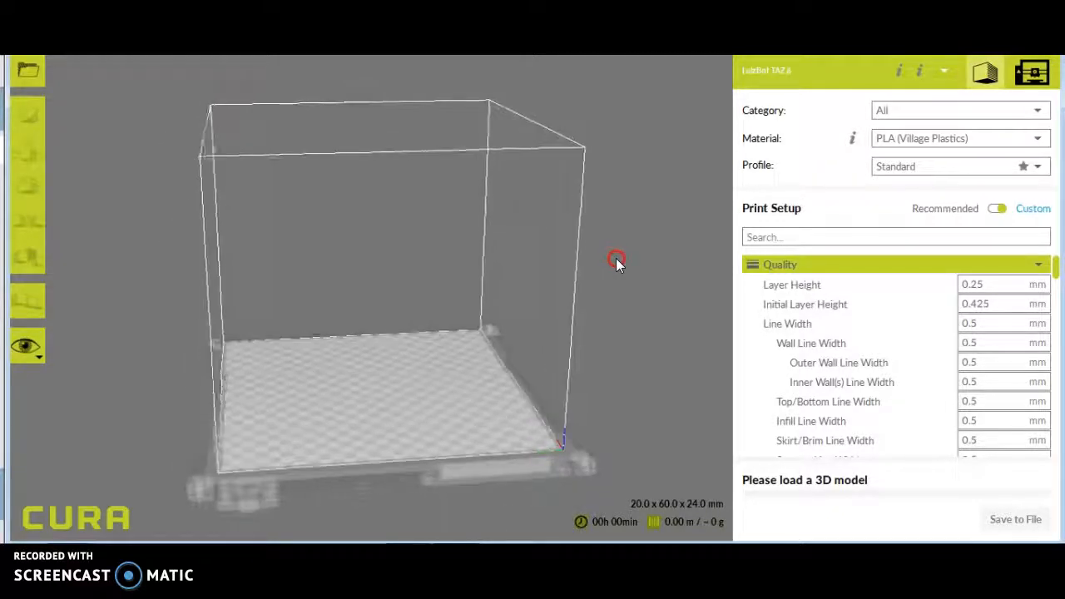
{"action": "left_click_drag", "start_coordinate": [616, 258], "coordinate": [646, 258]}
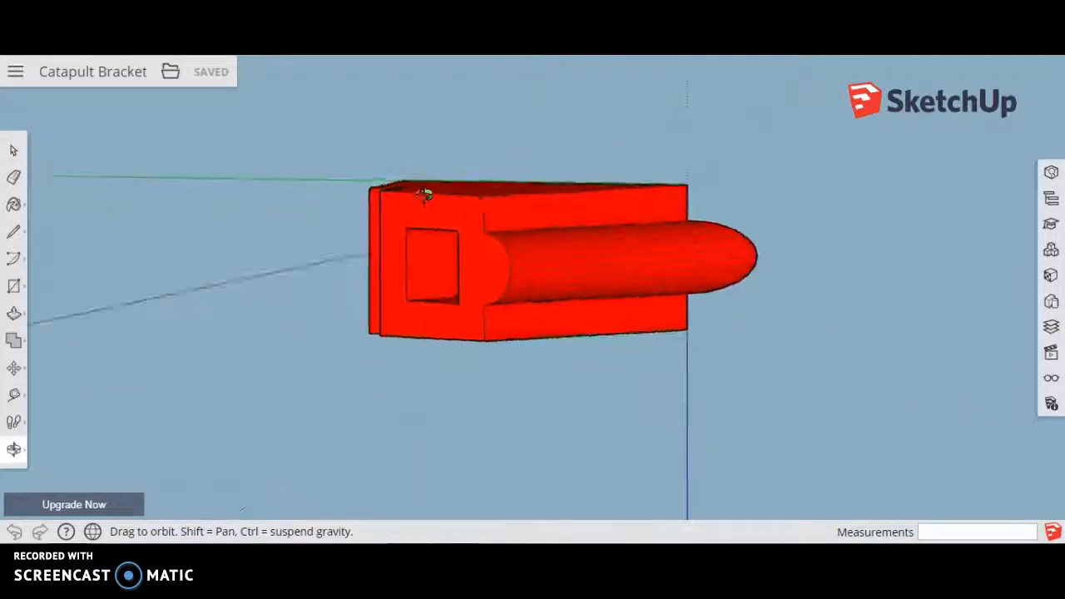
Inspect the Catapult Bracket from its end faces and bring up its file operations.
{"action": "left_click_drag", "start_coordinate": [424, 197], "coordinate": [762, 283]}
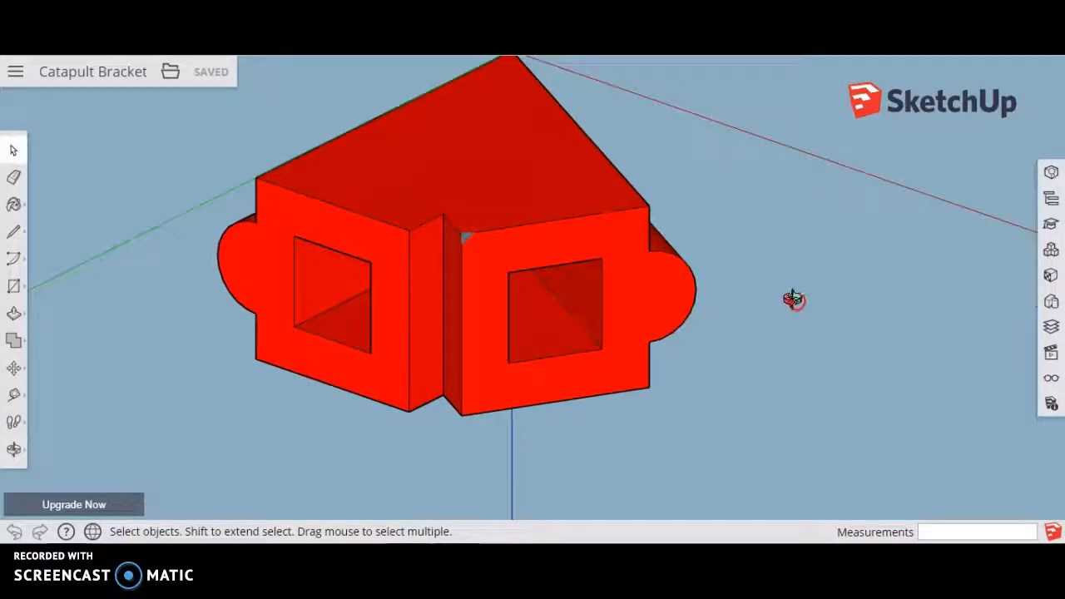
{"action": "left_click_drag", "start_coordinate": [790, 299], "coordinate": [215, 110]}
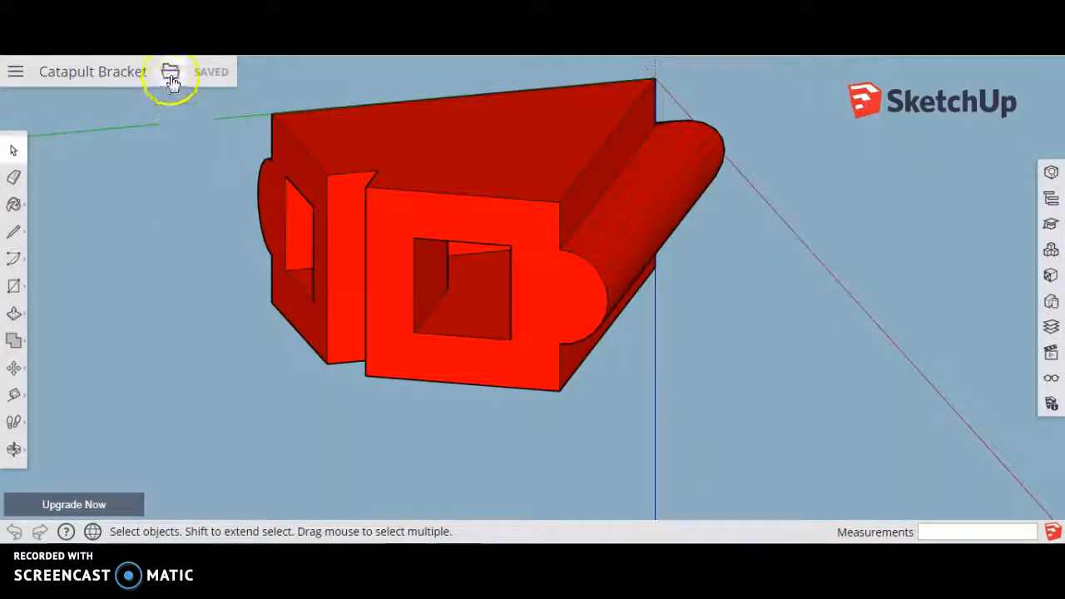
{"action": "left_click", "coordinate": [170, 70]}
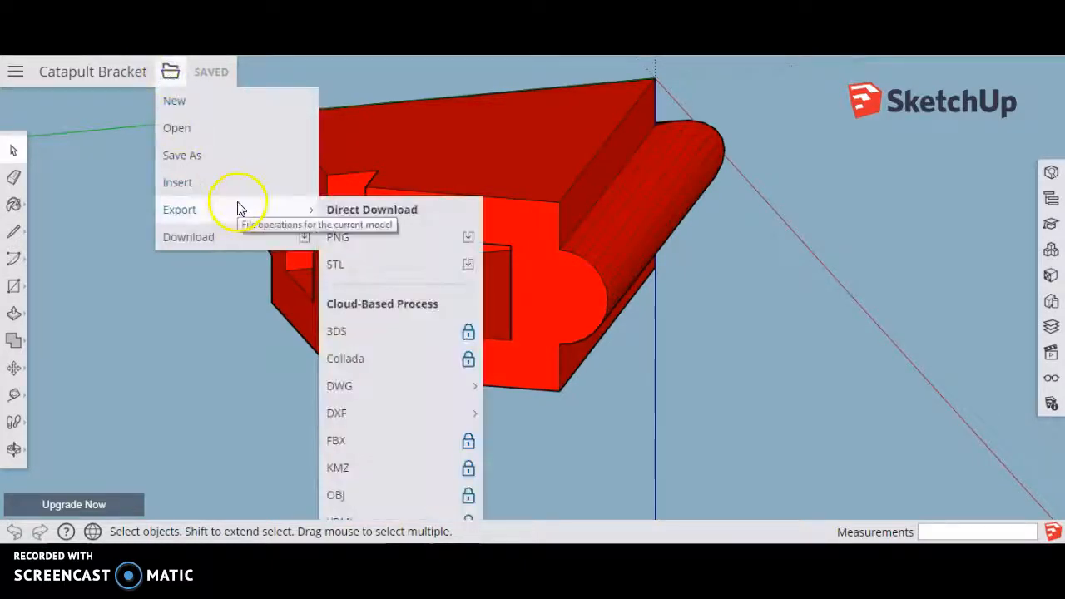
{"action": "mouse_move", "coordinate": [381, 275]}
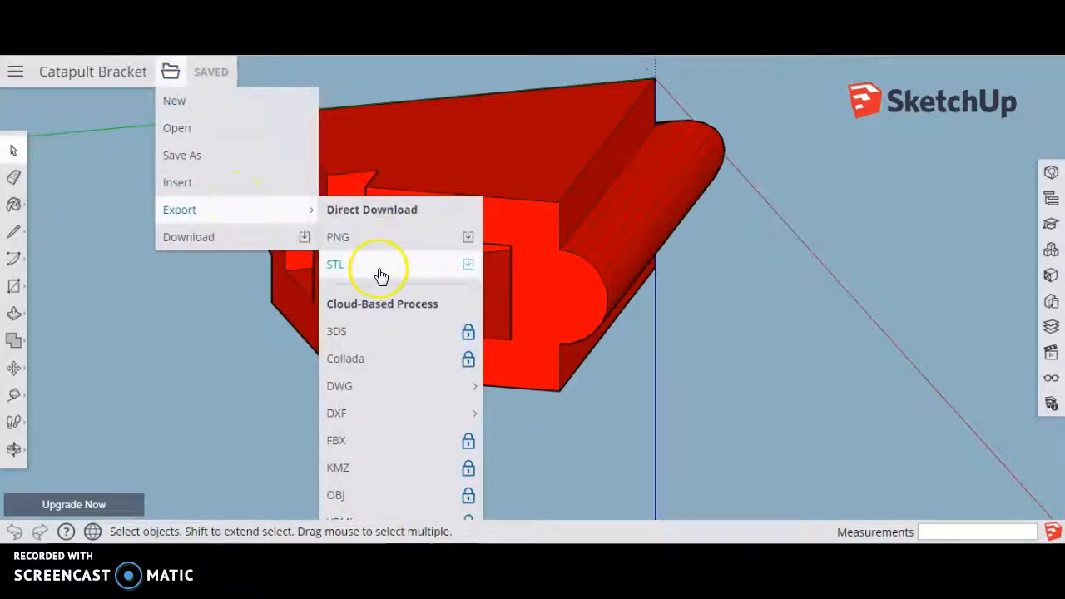
{"action": "mouse_move", "coordinate": [379, 274]}
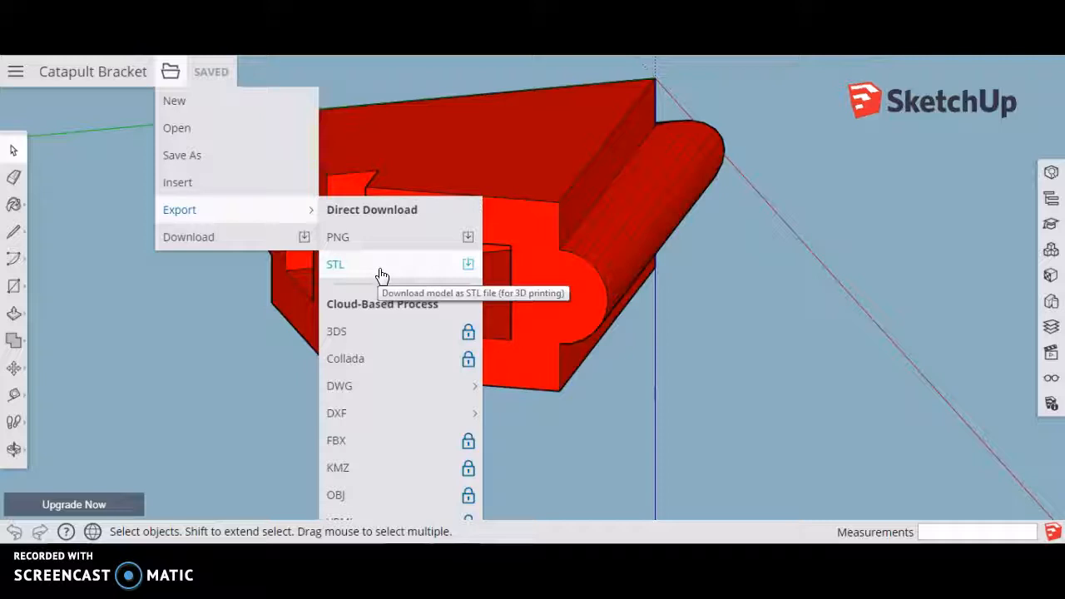
{"action": "mouse_move", "coordinate": [256, 203]}
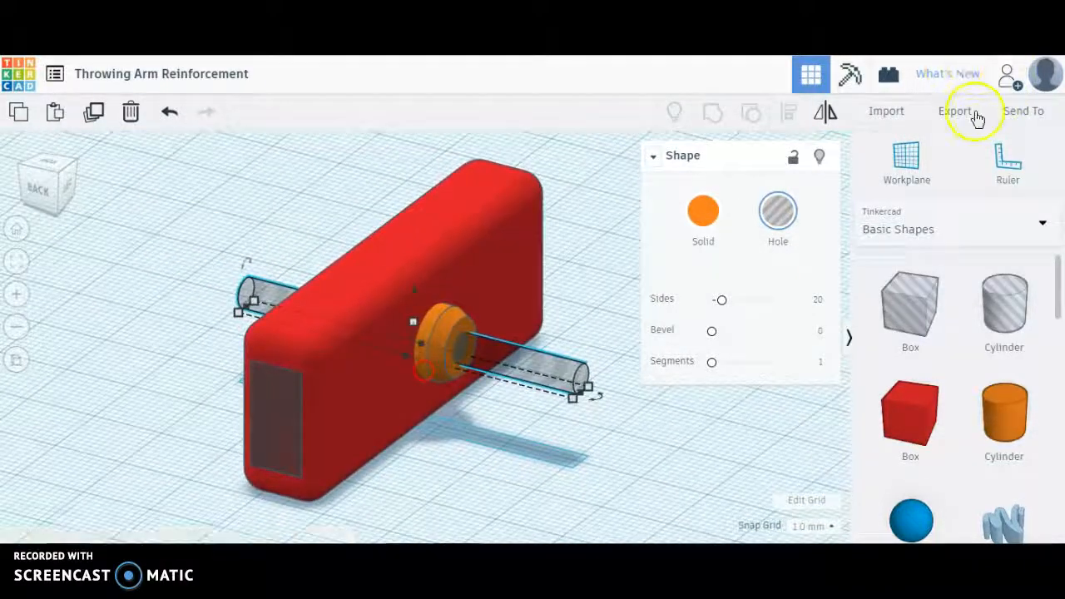
{"action": "mouse_move", "coordinate": [955, 110]}
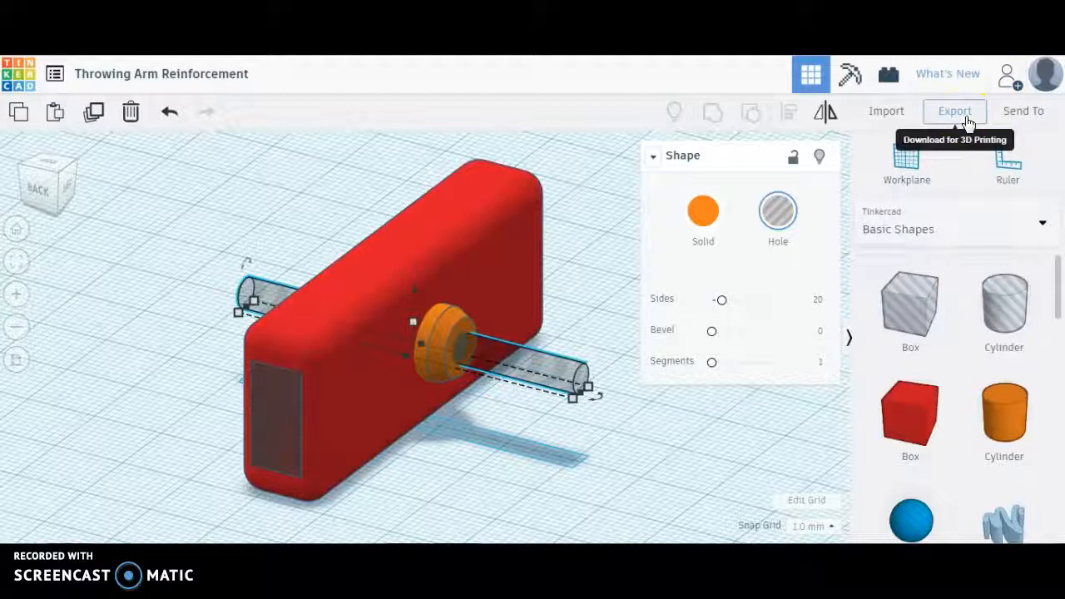
{"action": "left_click", "coordinate": [955, 110]}
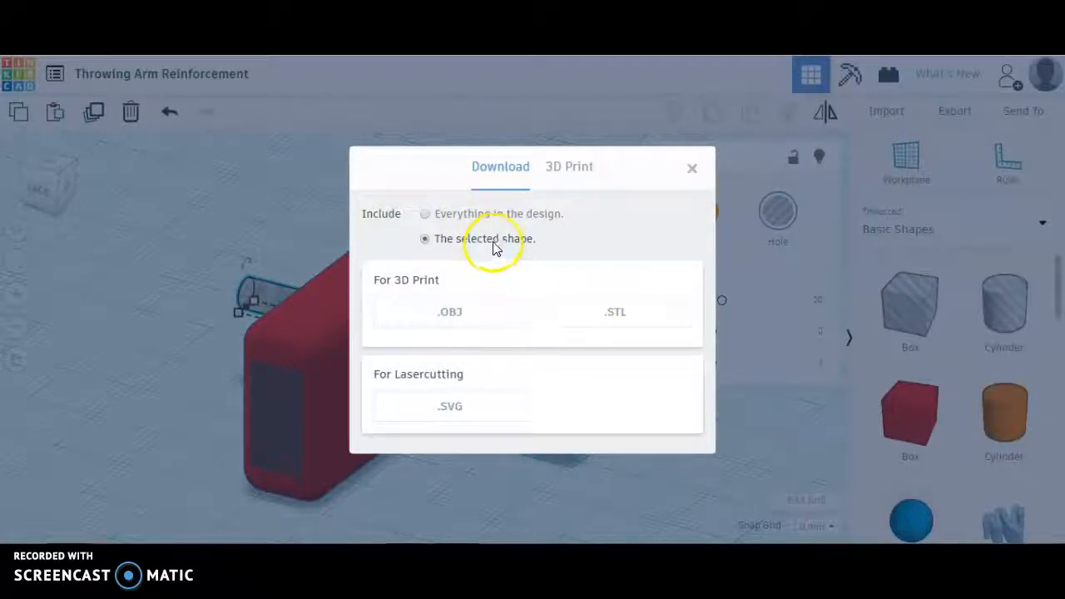
{"action": "left_click", "coordinate": [426, 213]}
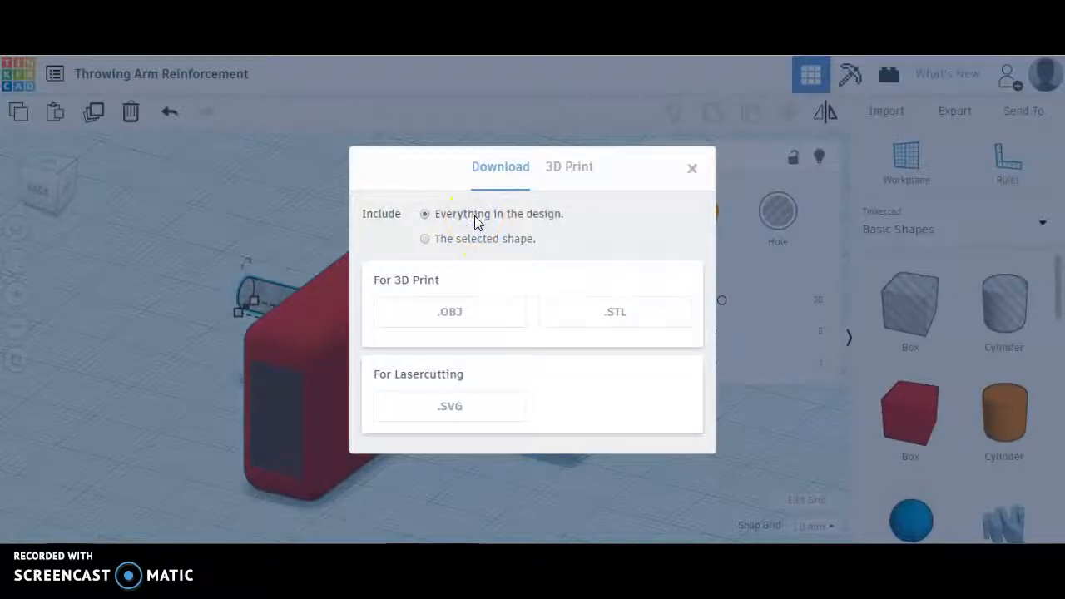
{"action": "left_click", "coordinate": [424, 240]}
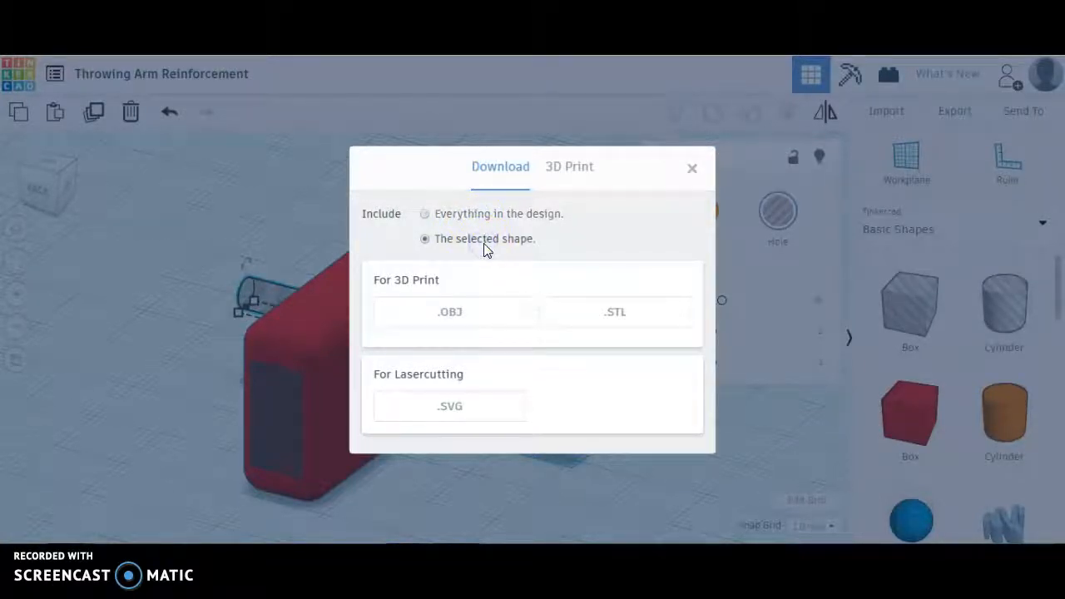
{"action": "left_click", "coordinate": [693, 168]}
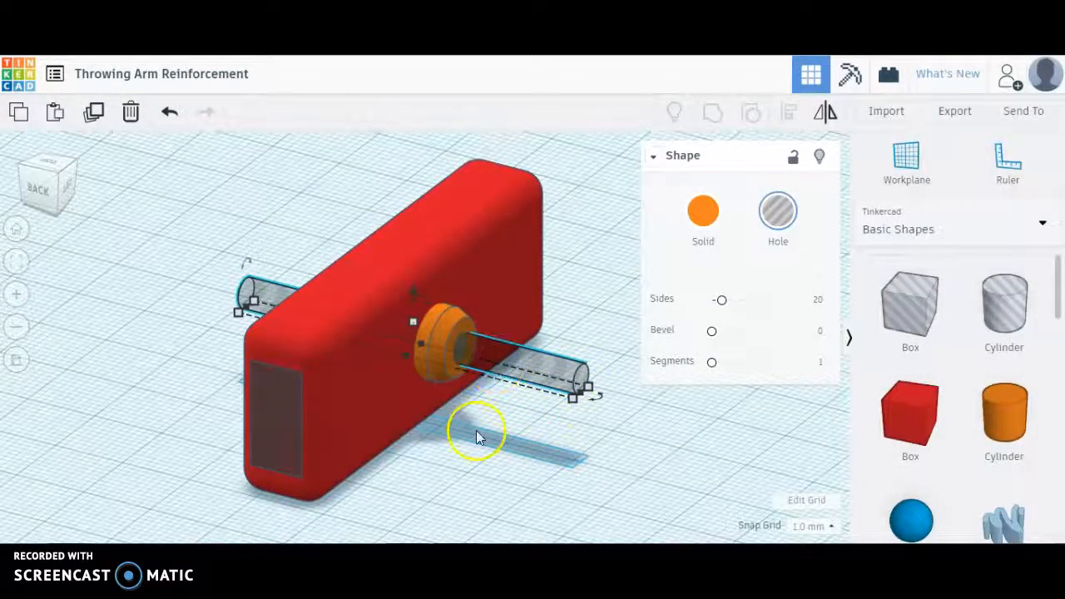
{"action": "mouse_move", "coordinate": [341, 459]}
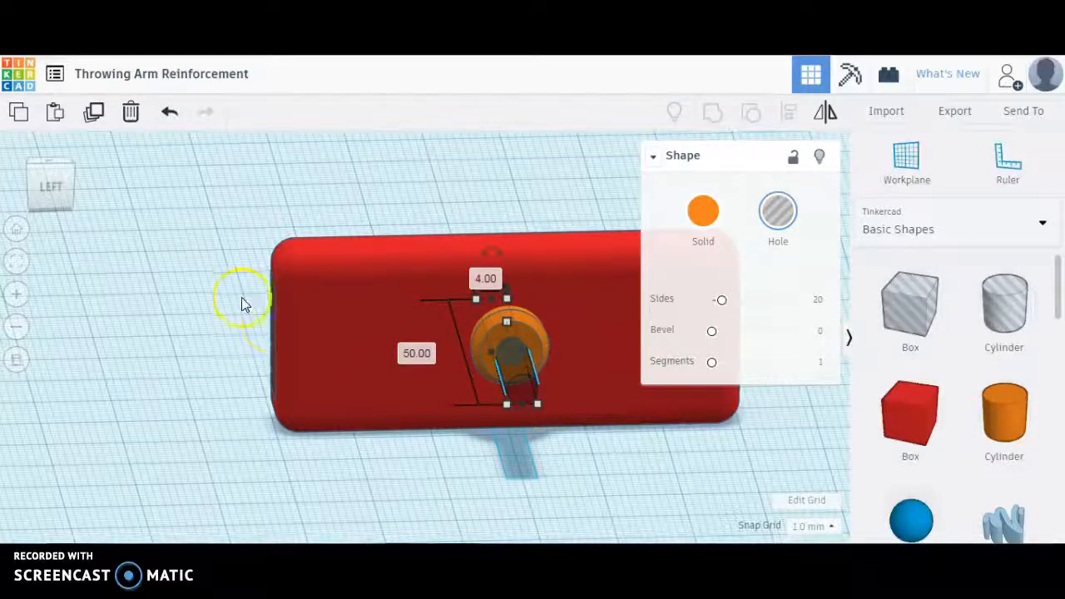
{"action": "mouse_move", "coordinate": [198, 374]}
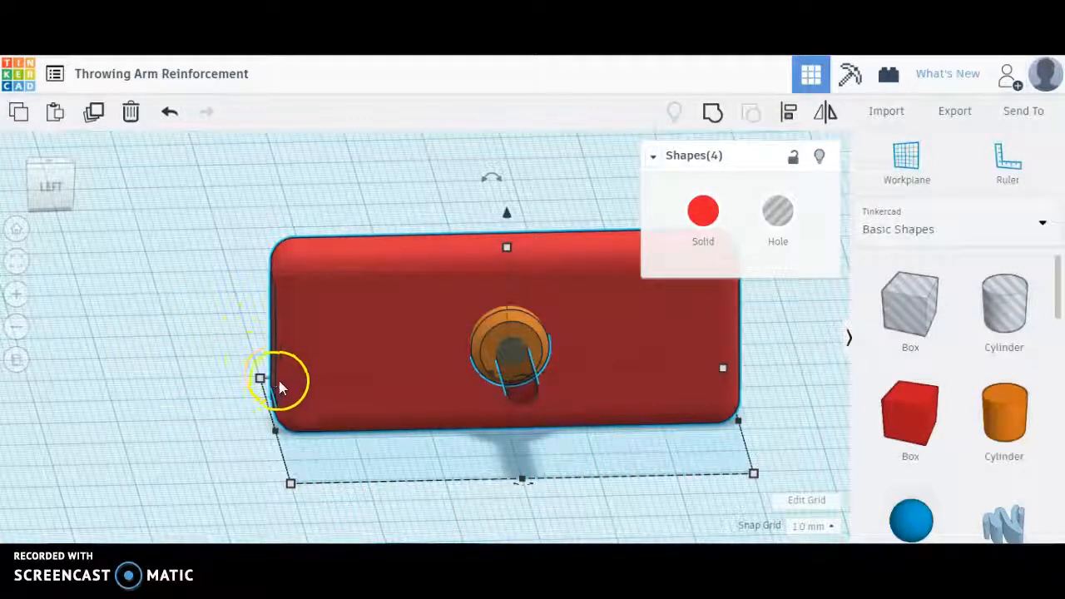
{"action": "mouse_move", "coordinate": [712, 111]}
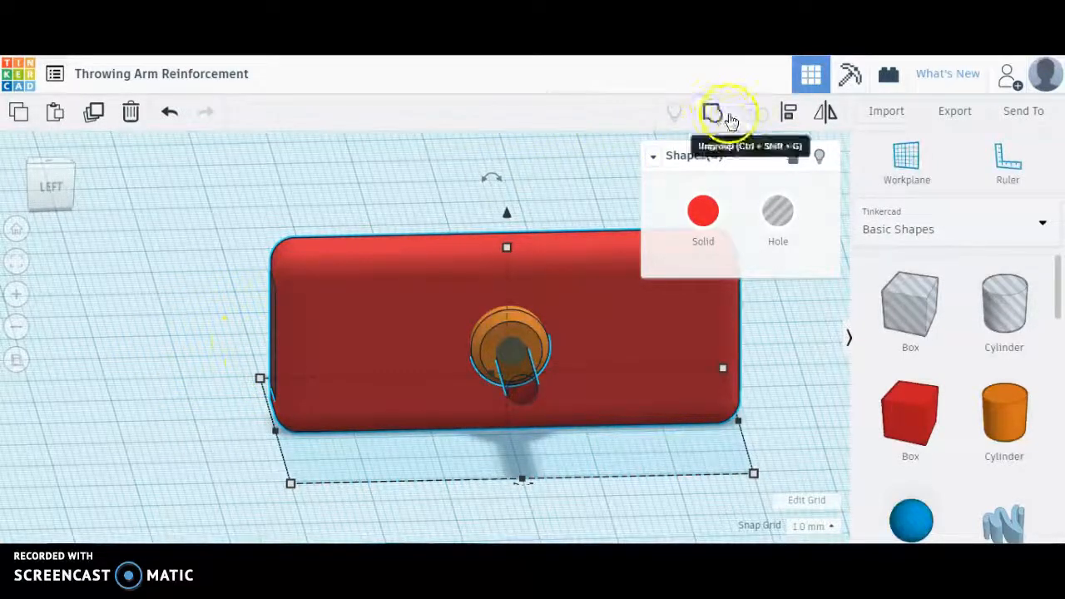
Group the four selected shapes into one red block with the recessed round hole.
{"action": "left_click", "coordinate": [712, 111]}
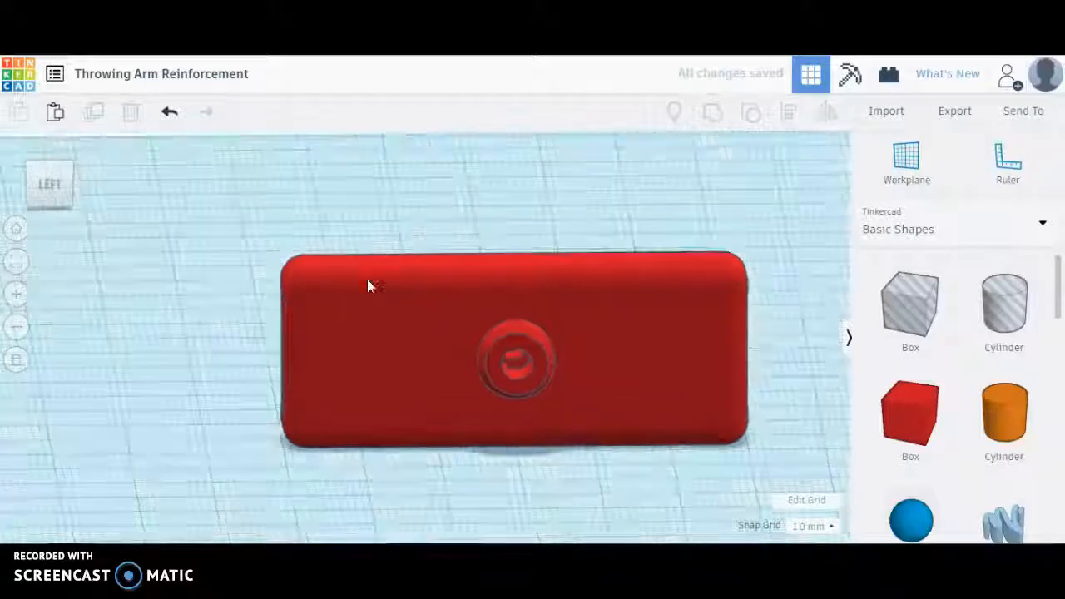
View the merged reinforcement at an angle and bring up its download options.
{"action": "left_click_drag", "start_coordinate": [369, 286], "coordinate": [457, 348]}
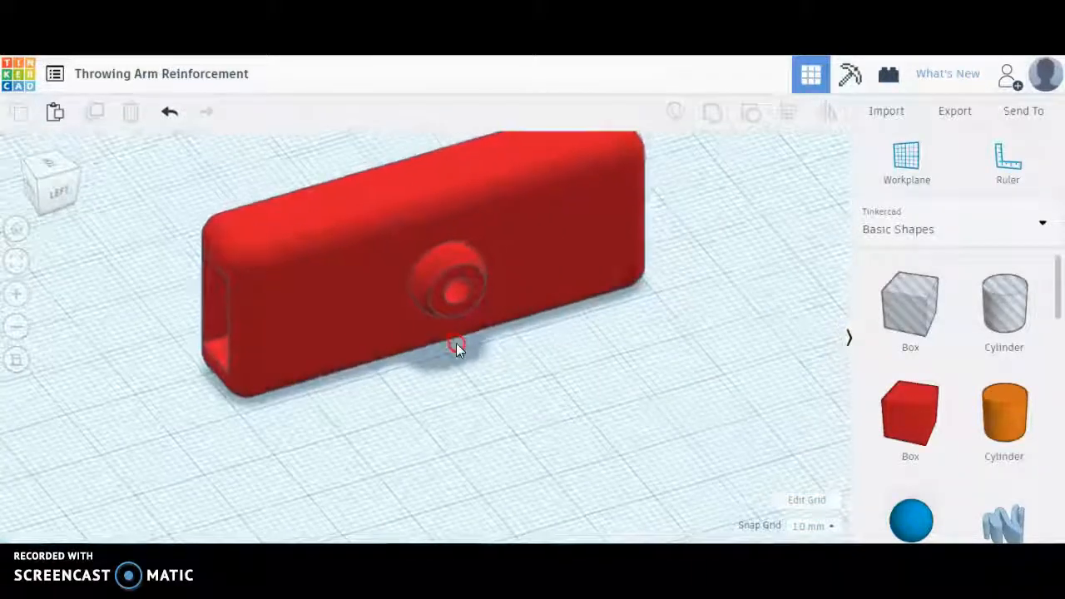
{"action": "left_click", "coordinate": [955, 110]}
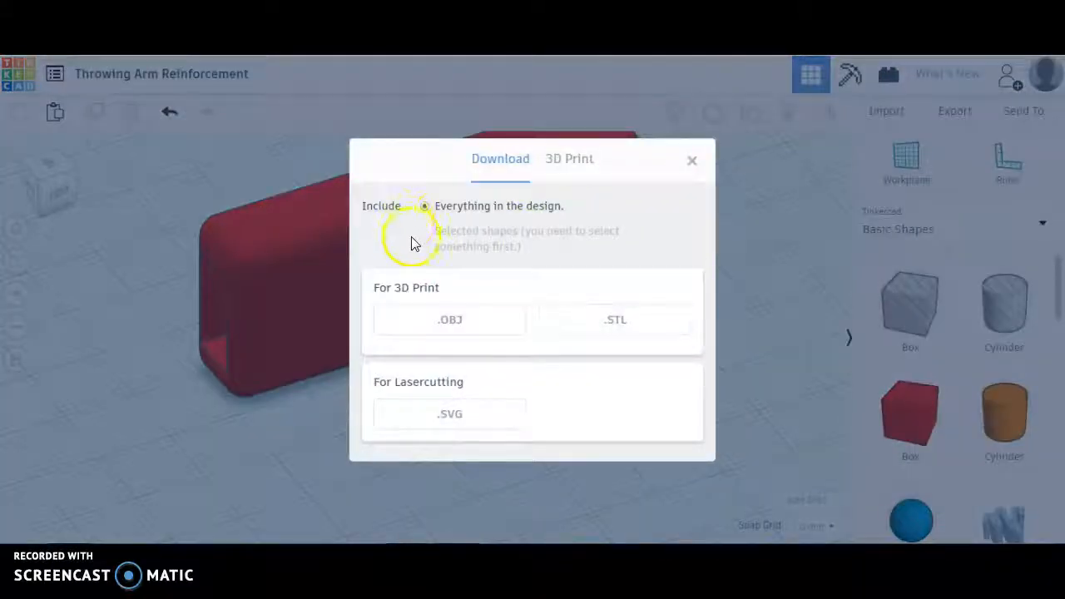
{"action": "mouse_move", "coordinate": [473, 283]}
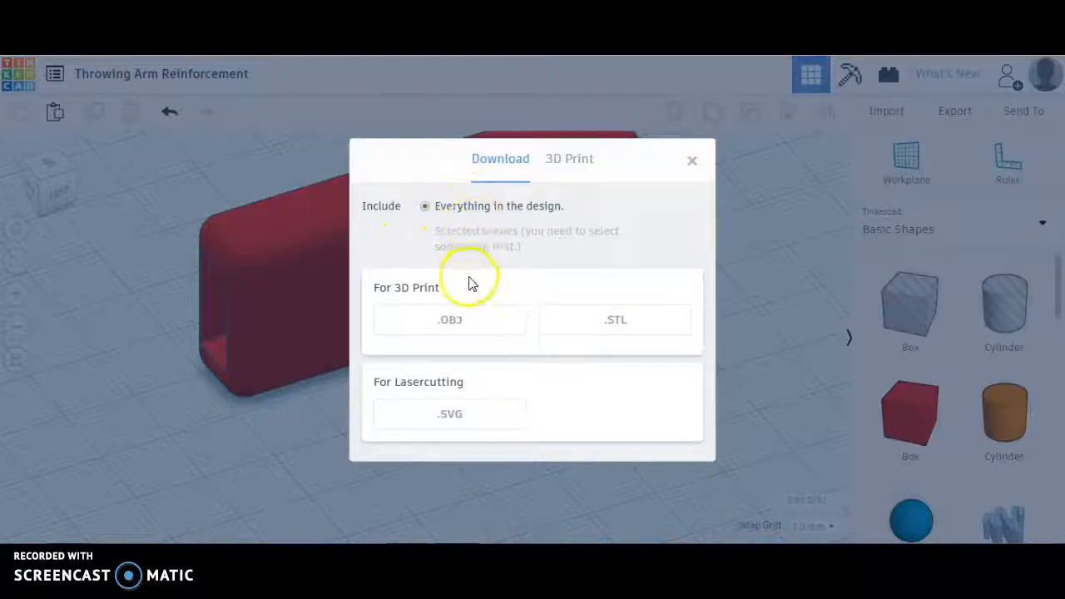
{"action": "mouse_move", "coordinate": [615, 320]}
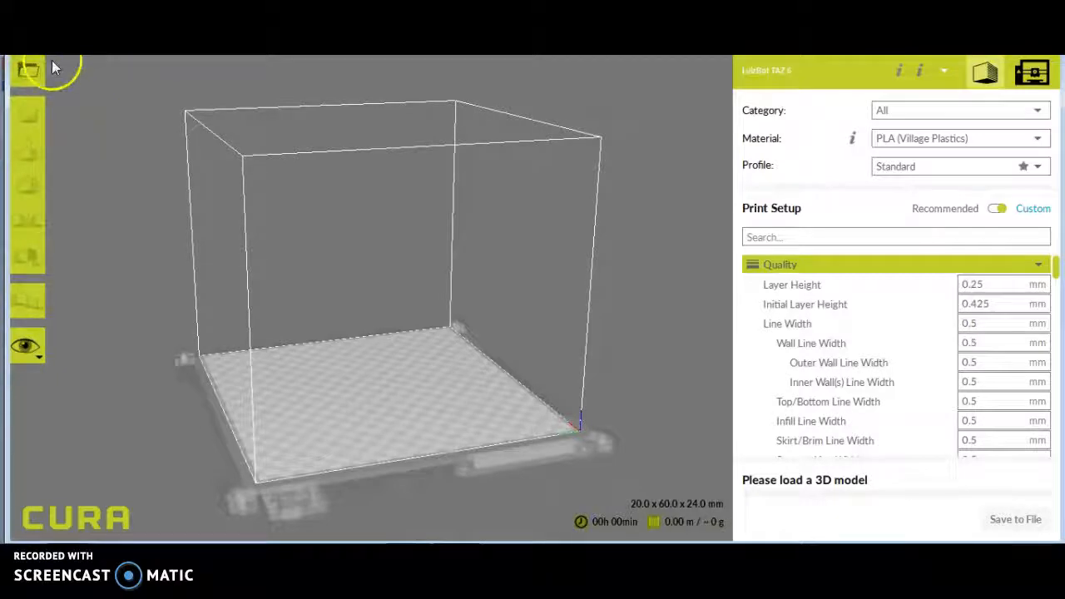
{"action": "mouse_move", "coordinate": [140, 116]}
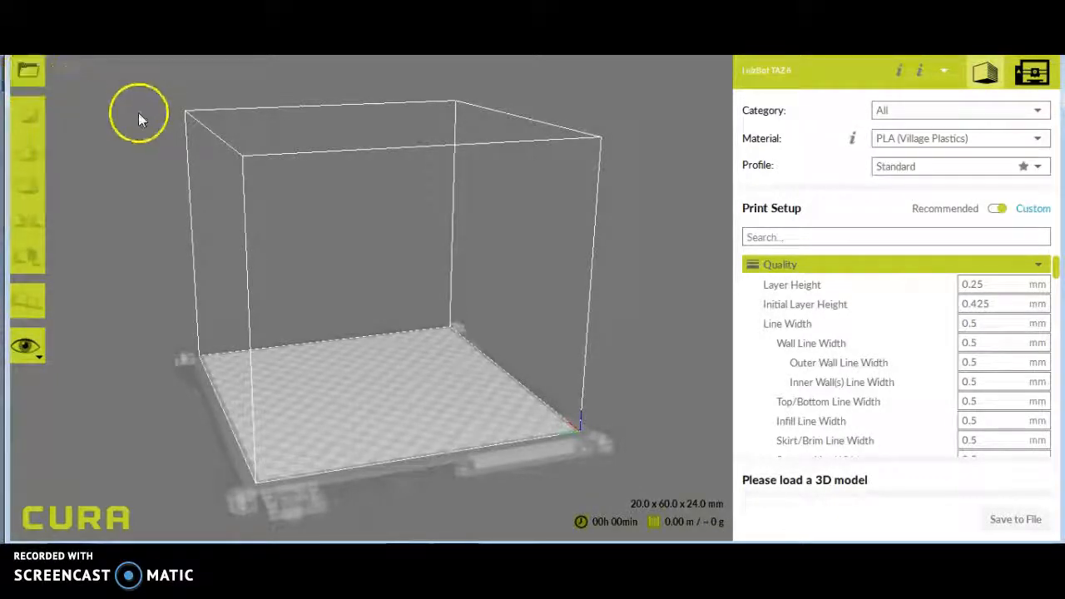
Load the exported Throwing Arm Reinforcement STL onto the build plate for slicing.
{"action": "left_click", "coordinate": [27, 70]}
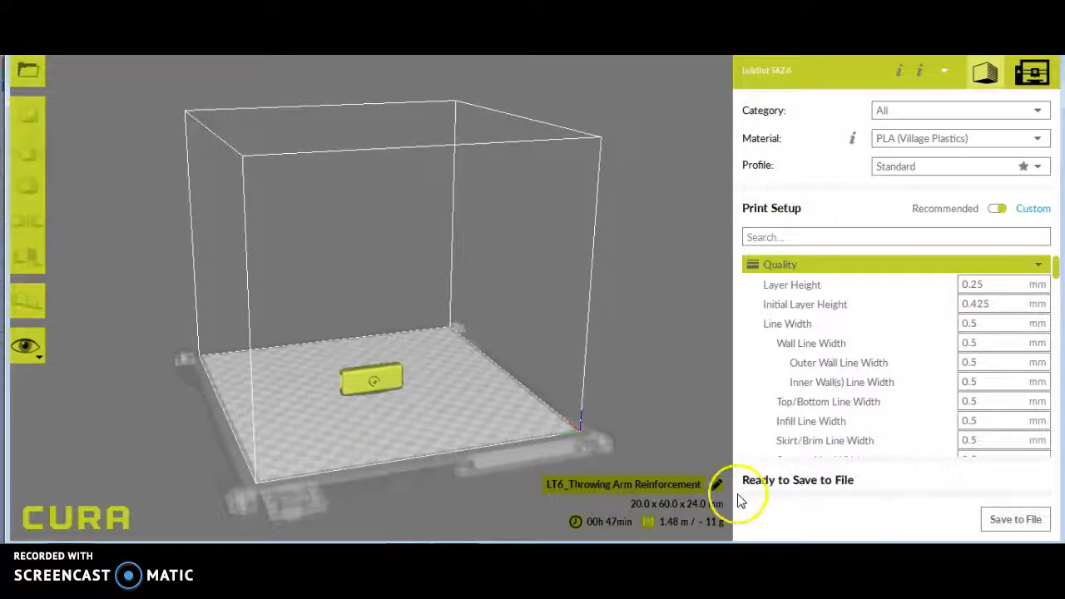
{"action": "mouse_move", "coordinate": [821, 489]}
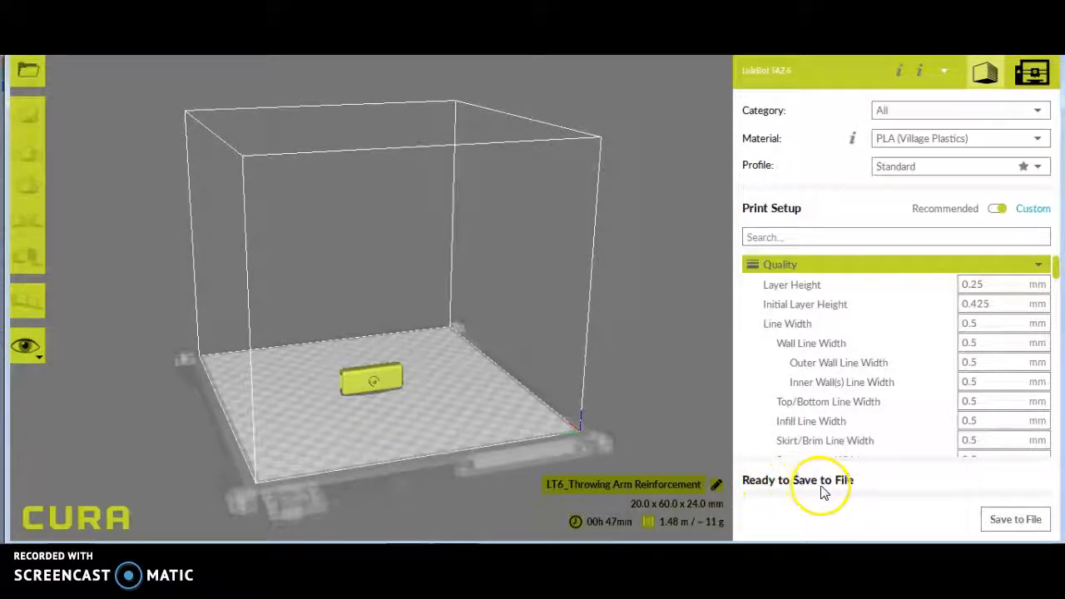
{"action": "mouse_move", "coordinate": [525, 366]}
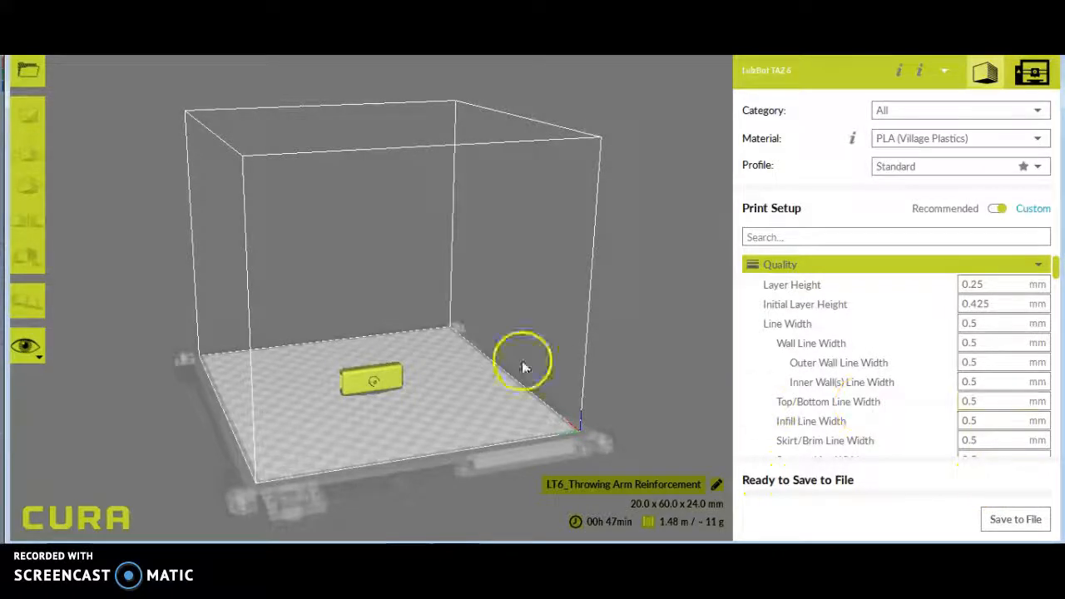
{"action": "left_click_drag", "start_coordinate": [525, 363], "coordinate": [540, 380]}
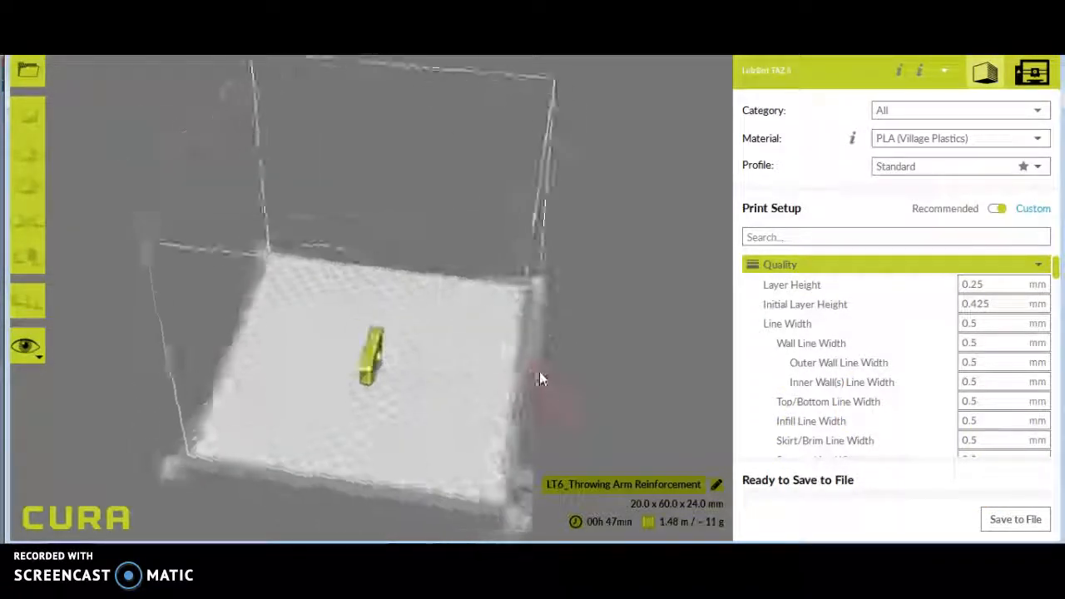
{"action": "left_click_drag", "start_coordinate": [541, 380], "coordinate": [366, 433]}
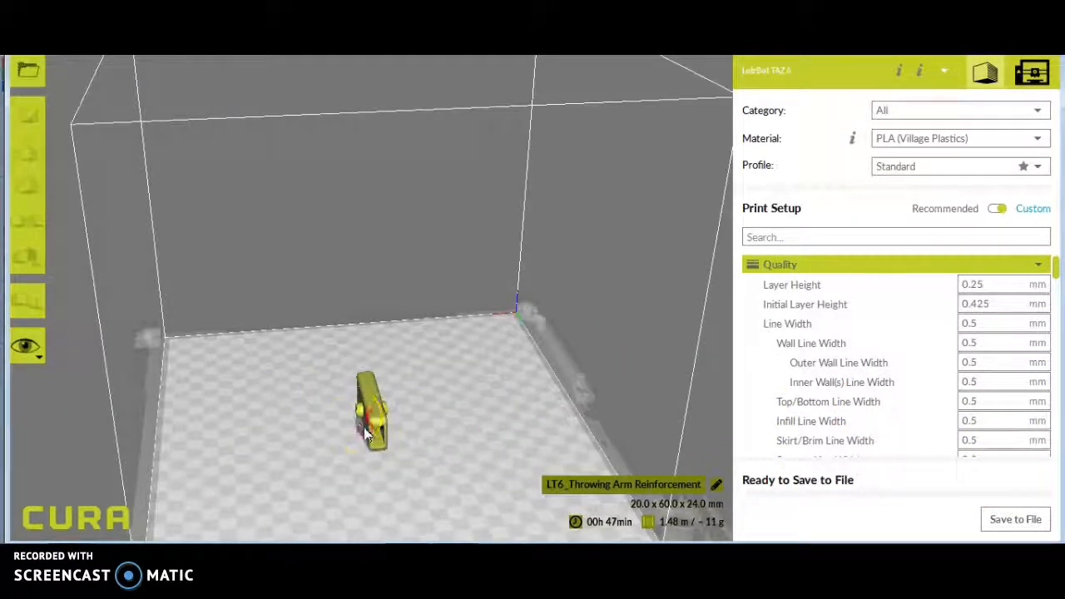
{"action": "left_click_drag", "start_coordinate": [366, 432], "coordinate": [369, 370]}
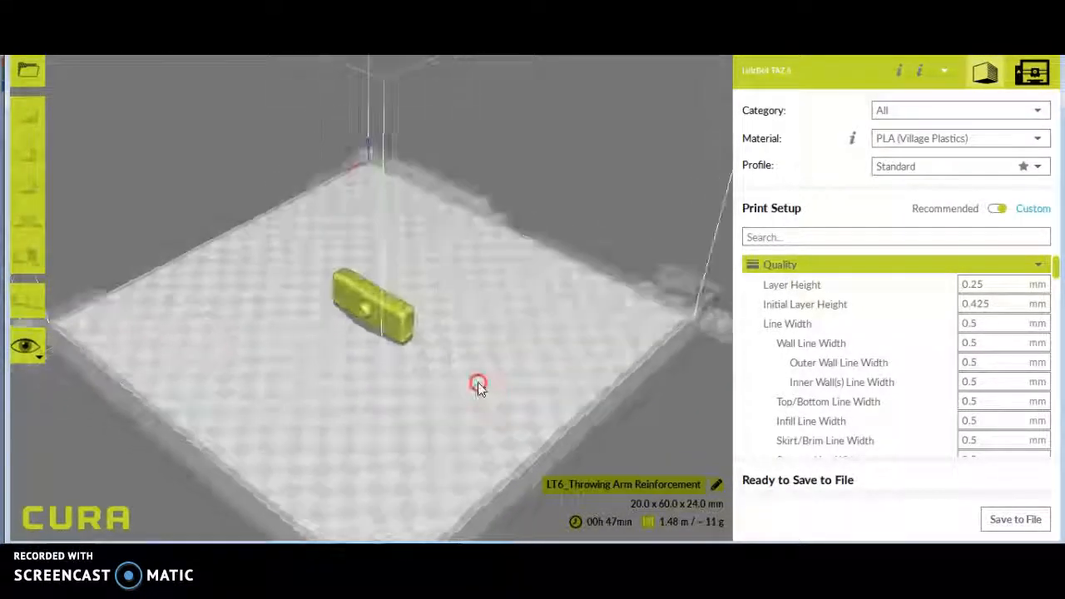
{"action": "left_click_drag", "start_coordinate": [479, 386], "coordinate": [285, 313]}
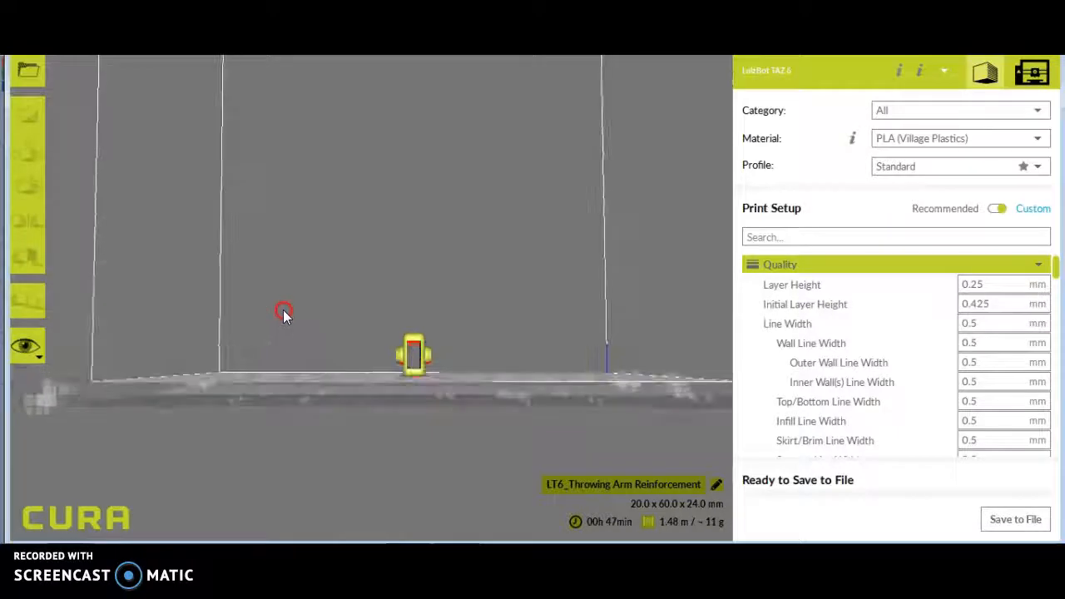
{"action": "left_click_drag", "start_coordinate": [283, 313], "coordinate": [380, 343]}
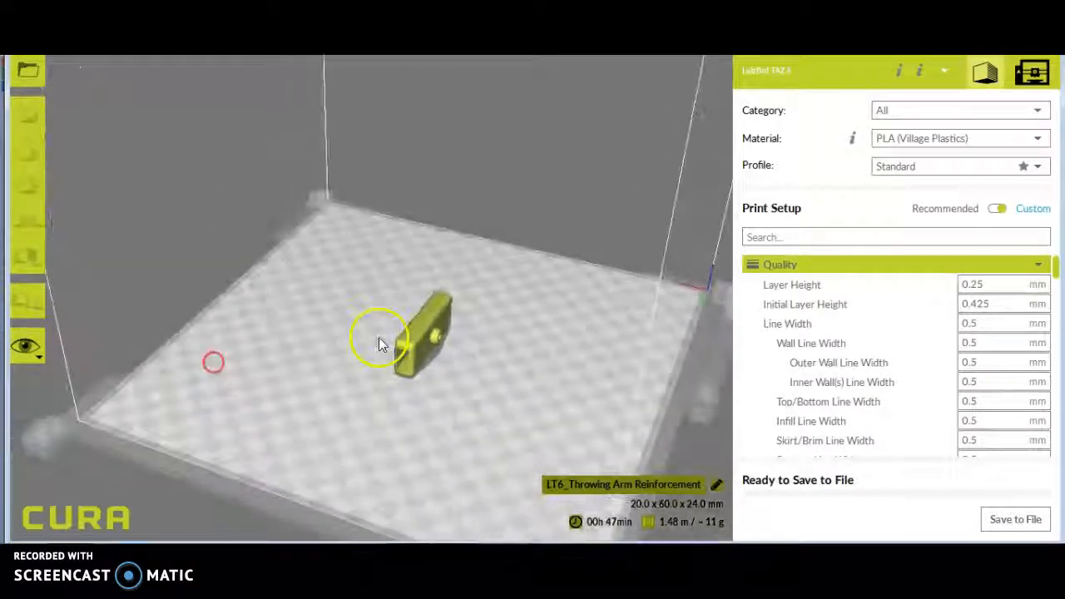
{"action": "left_click_drag", "start_coordinate": [383, 341], "coordinate": [579, 366]}
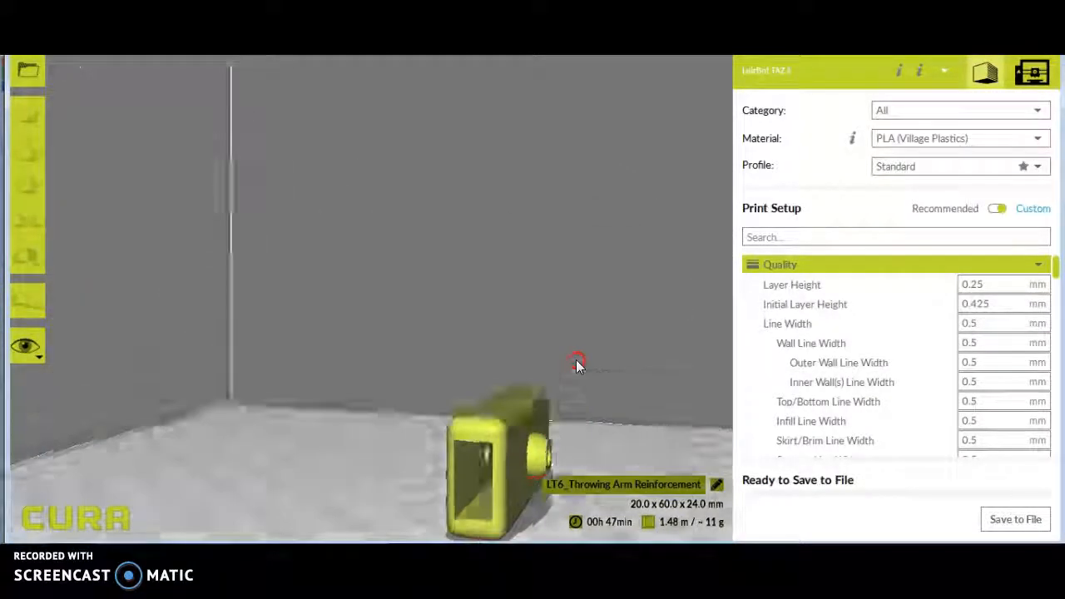
{"action": "left_click_drag", "start_coordinate": [579, 366], "coordinate": [529, 379]}
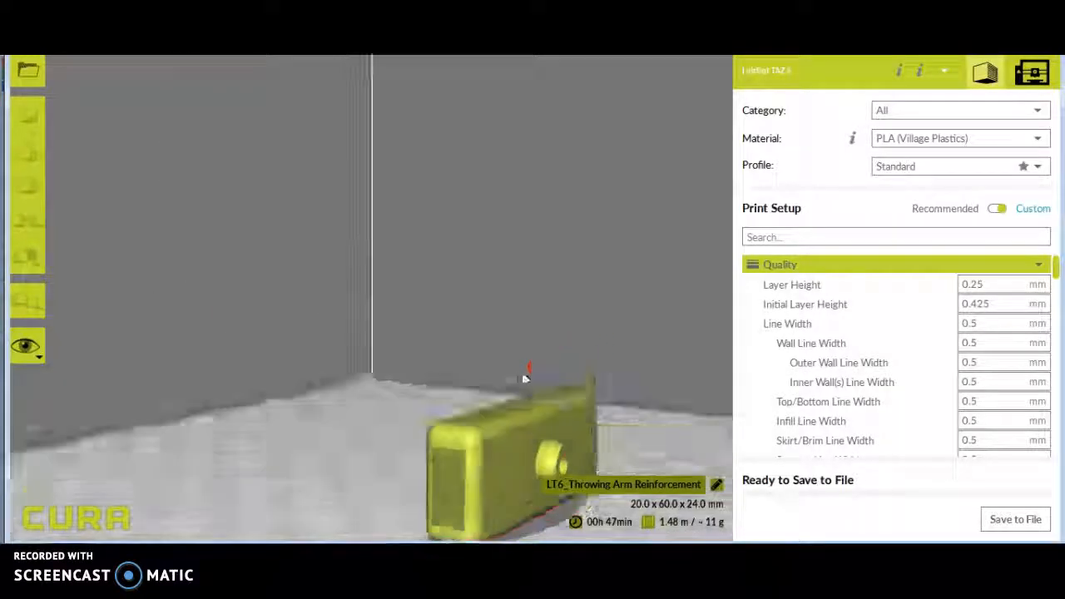